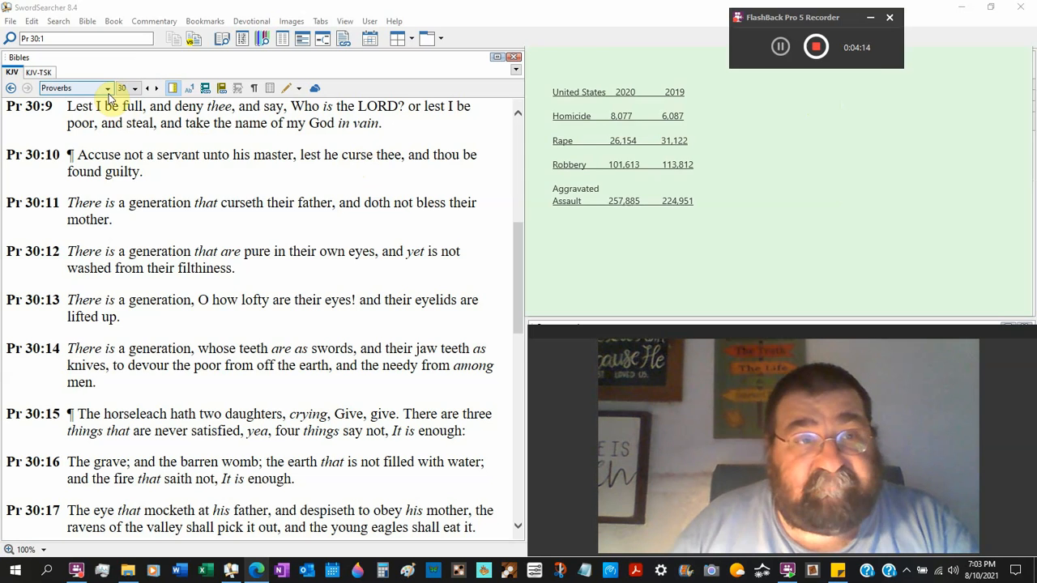
- Use the KJV pane's book selector, leaving Proverbs 1 beside Webster's 'bible' entry
click(102, 87)
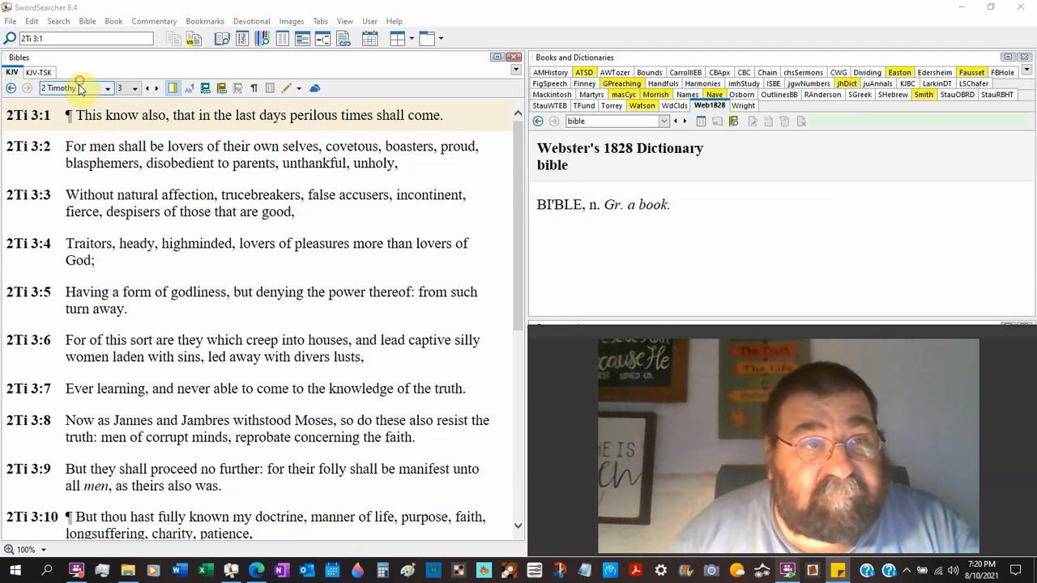
- Turn the KJV pane to Proverbs 8 and read down to about verse 20
click(73, 87)
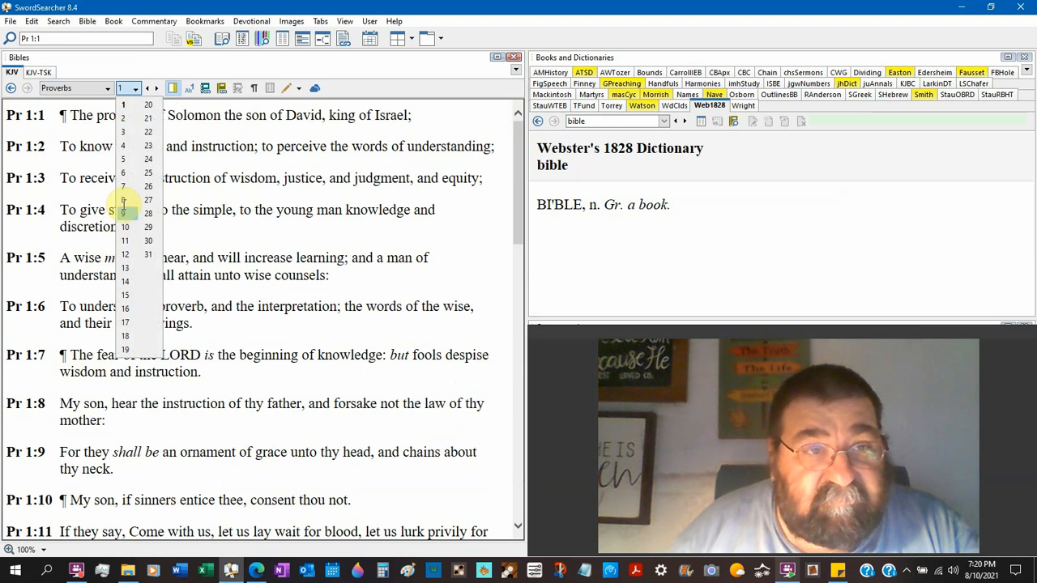
click(125, 200)
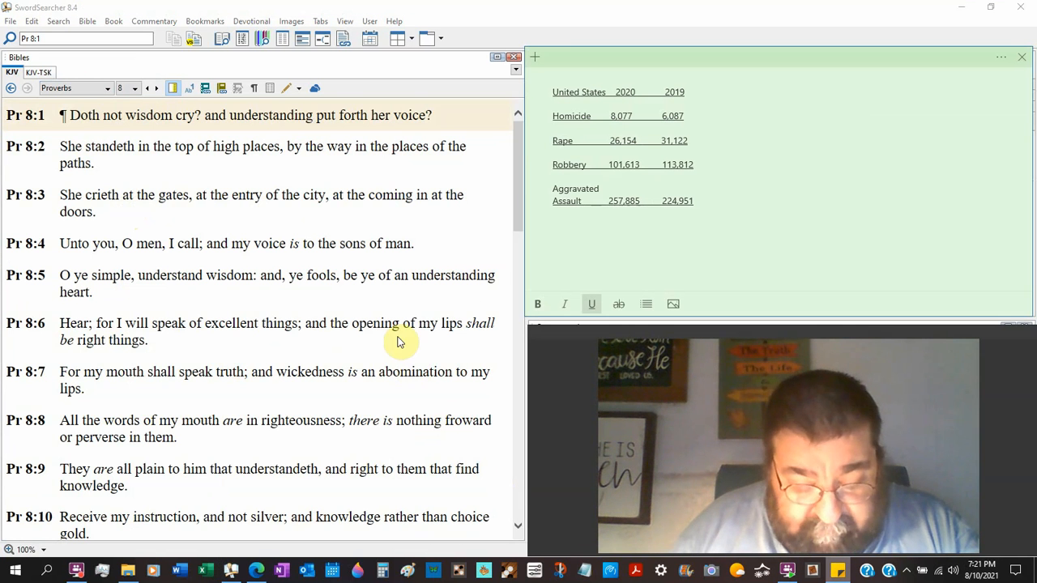
scroll(down, 3)
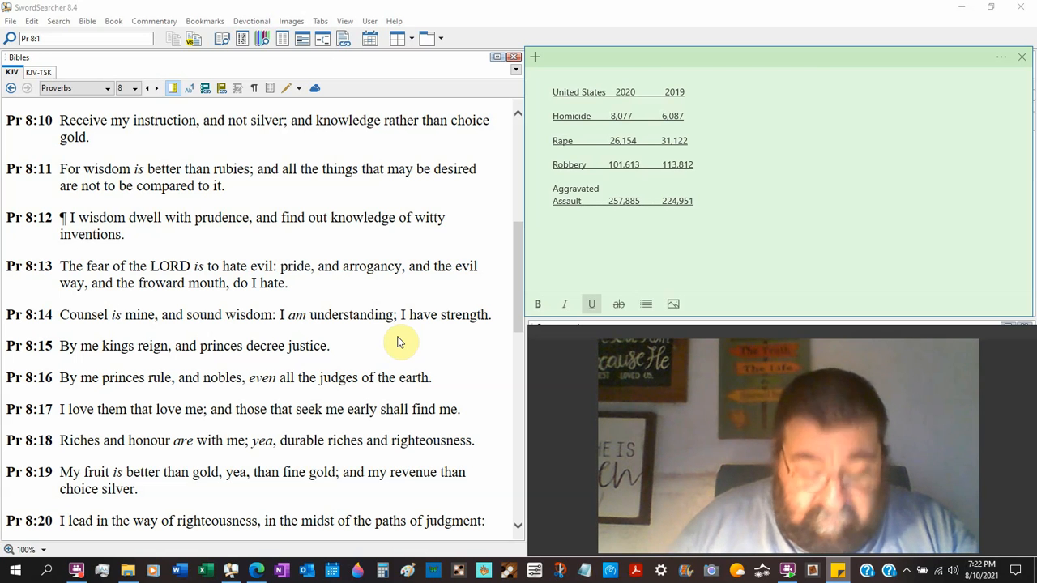
mouse_move(160, 89)
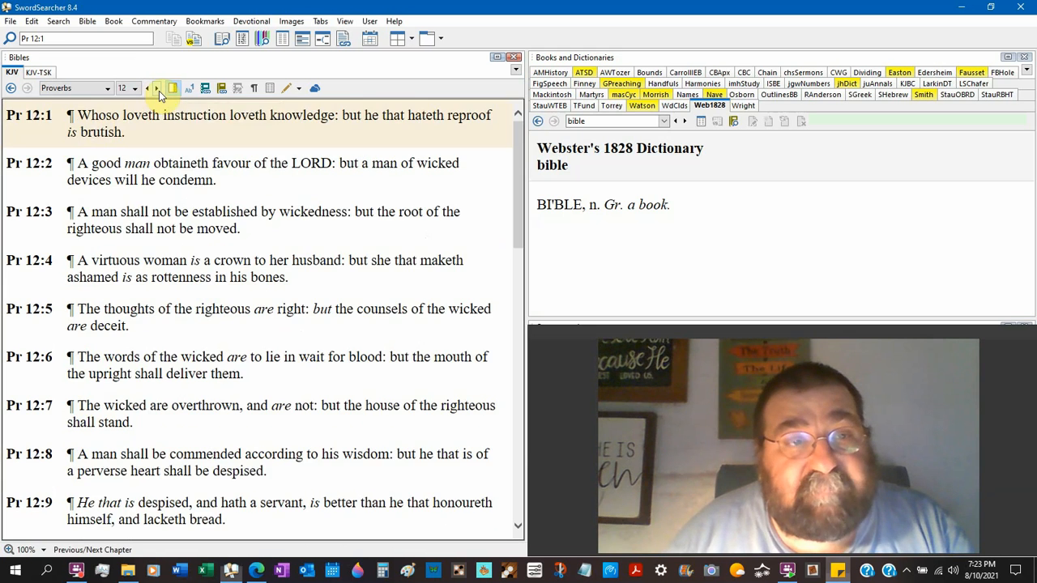
- Advance to Proverbs 13 and scroll down to verses 10–14
click(156, 88)
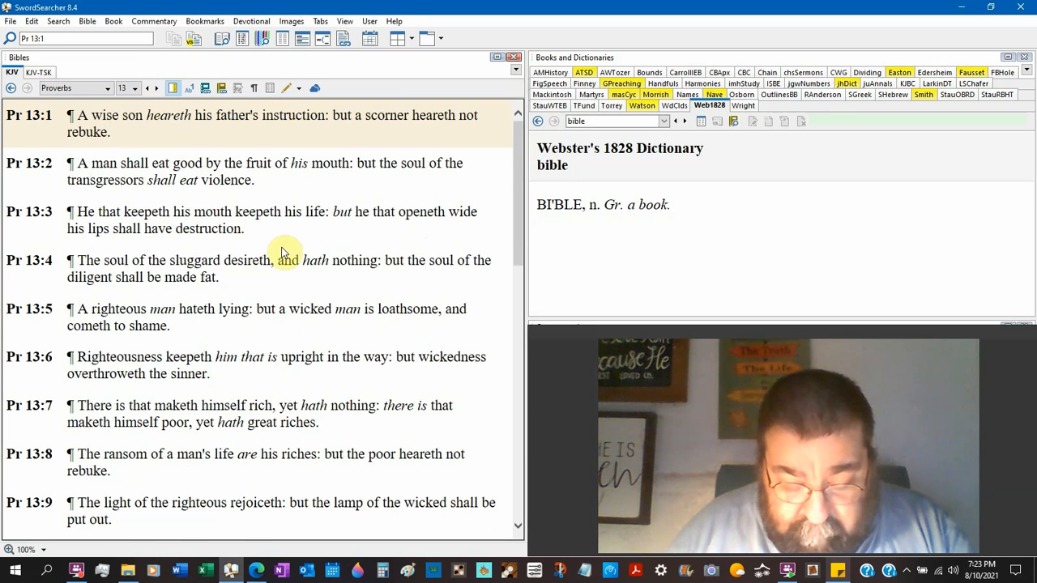
scroll(down, 3)
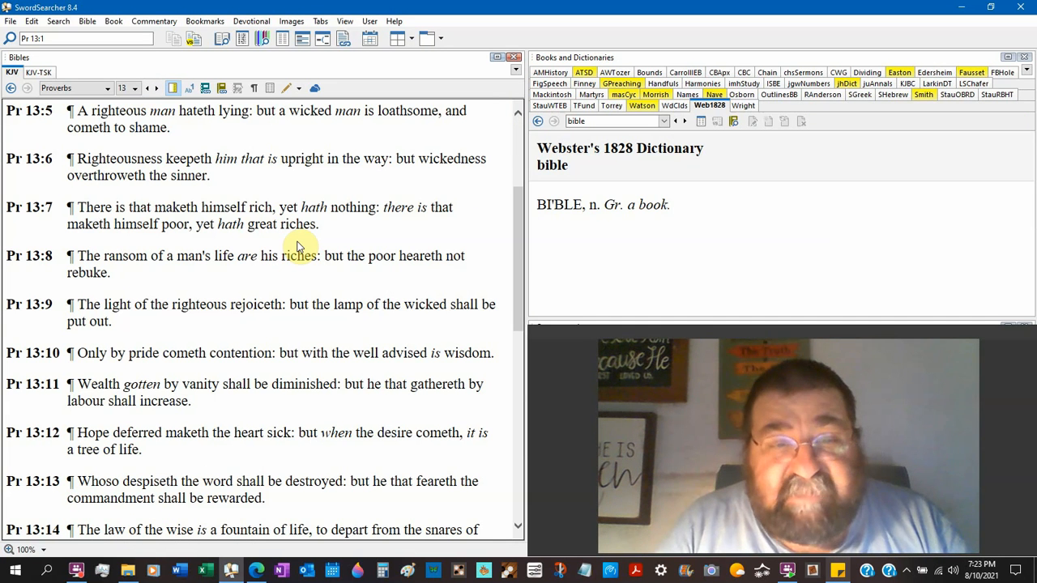
mouse_move(228, 371)
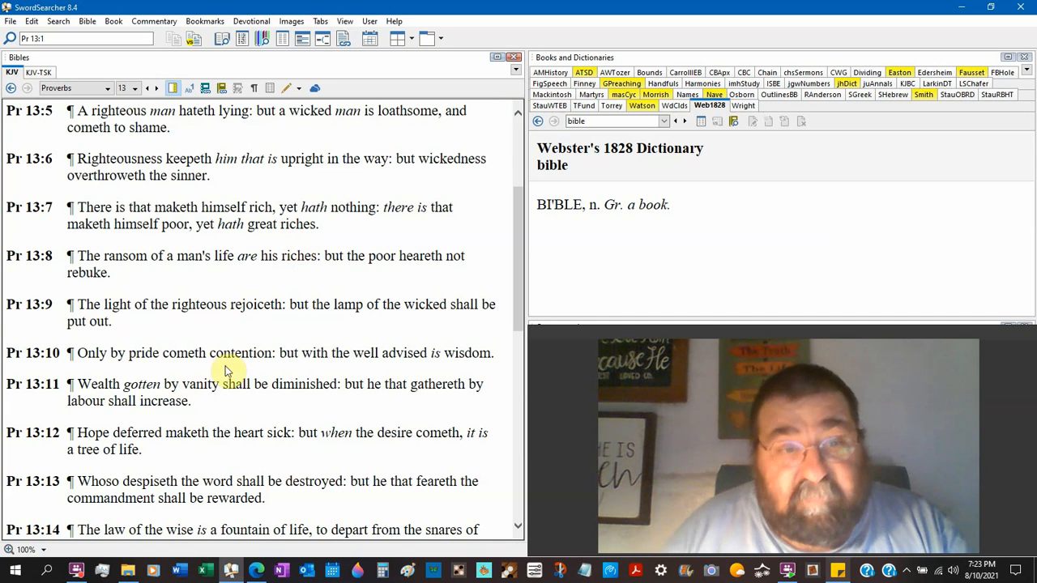
- Look up 'contention' from Proverbs 13:10 in Webster's 1828 Dictionary
double_click(229, 353)
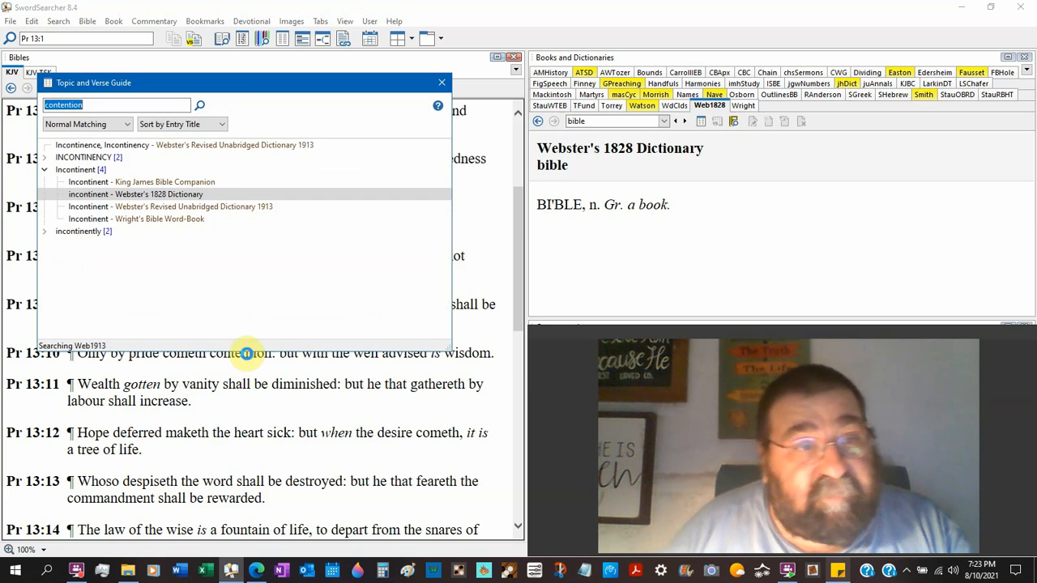
click(134, 255)
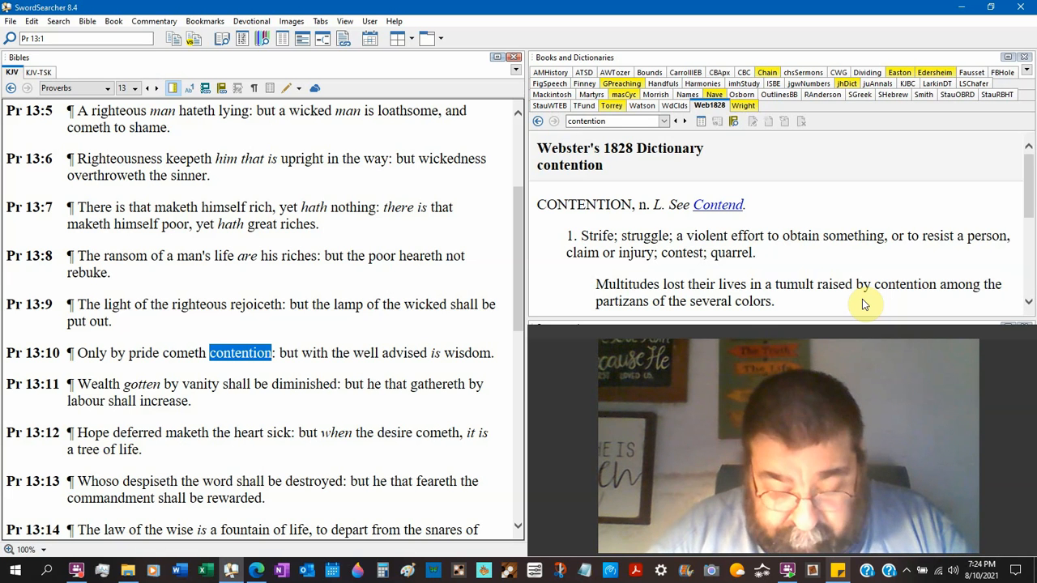
mouse_move(340, 122)
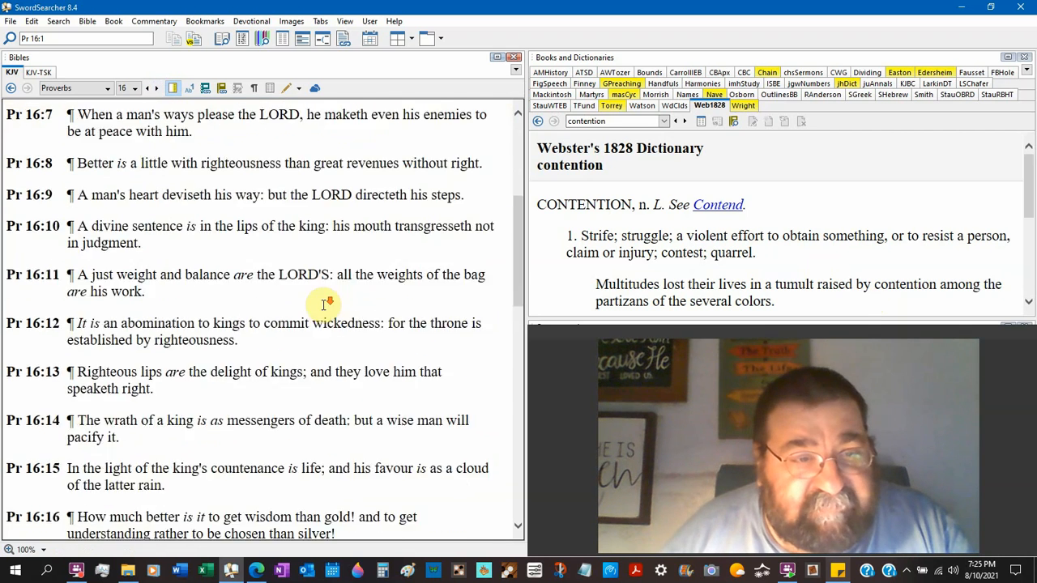
- Scroll Proverbs 16 down to verses 16–24, 'Pride goeth before destruction'
scroll(down, 3)
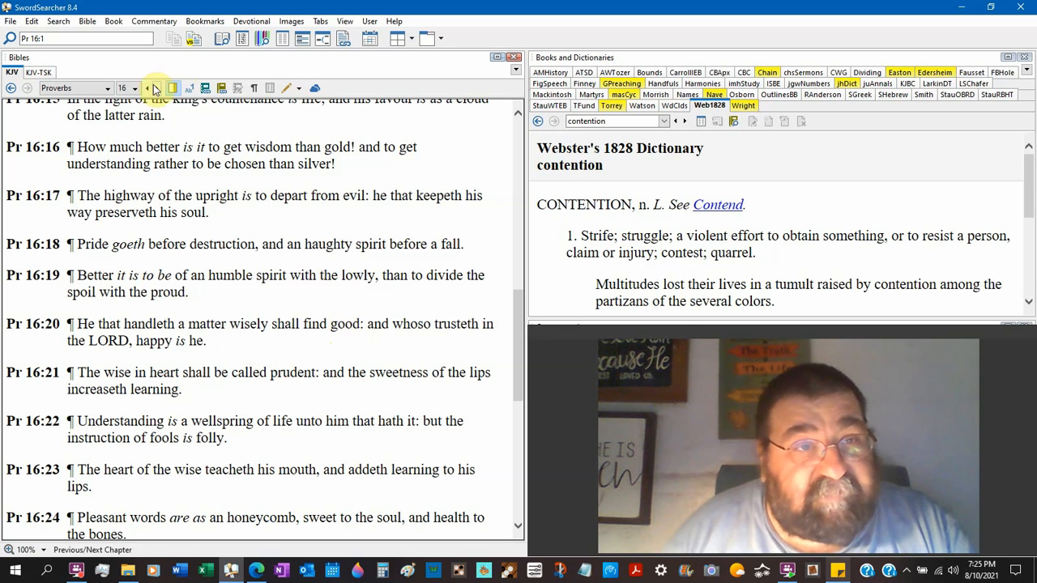
- Jump to Proverbs 30 and scroll to verses 11–18 about the generations
click(136, 88)
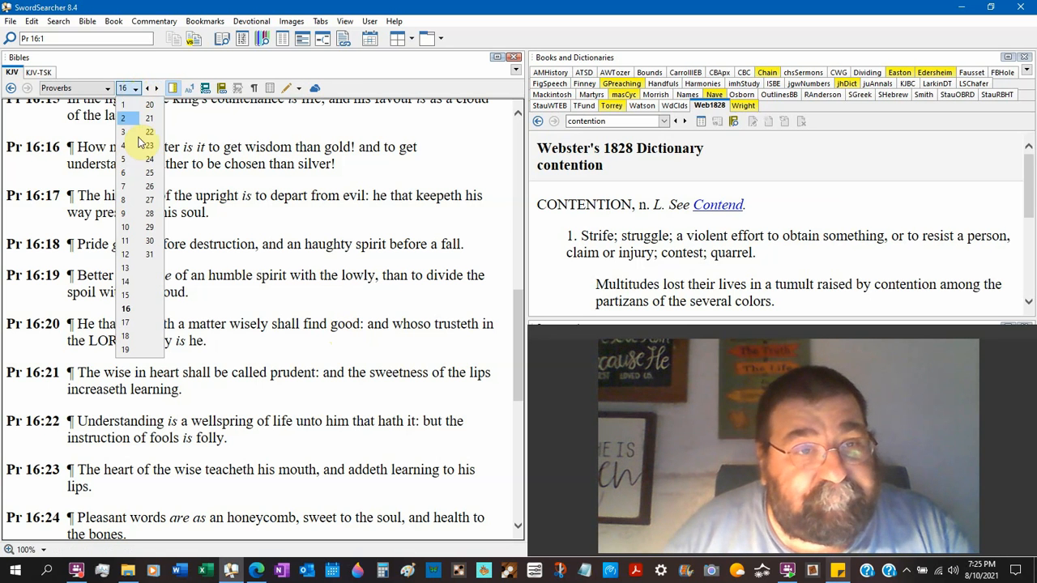
click(138, 131)
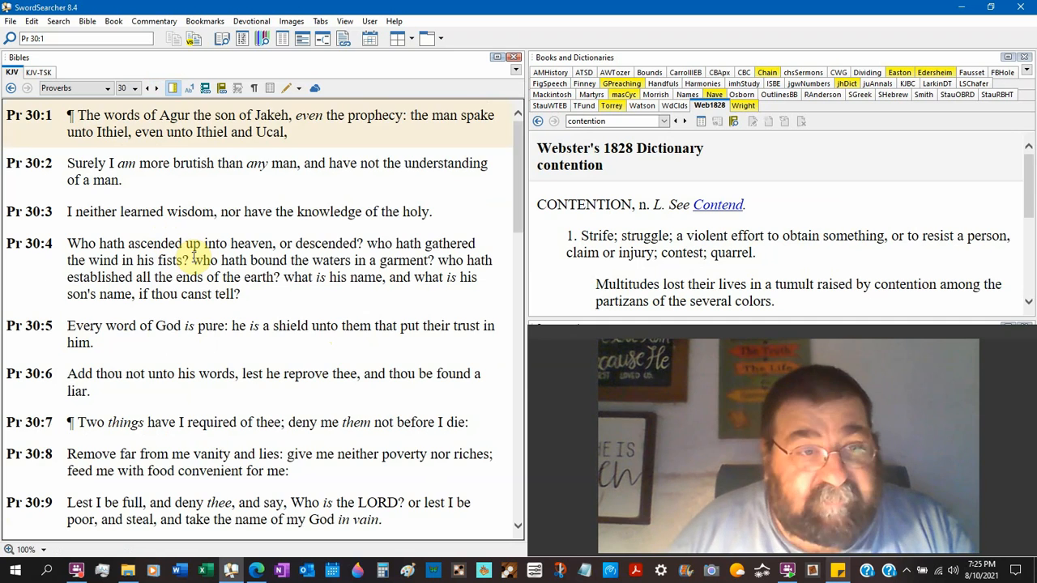
scroll(down, 3)
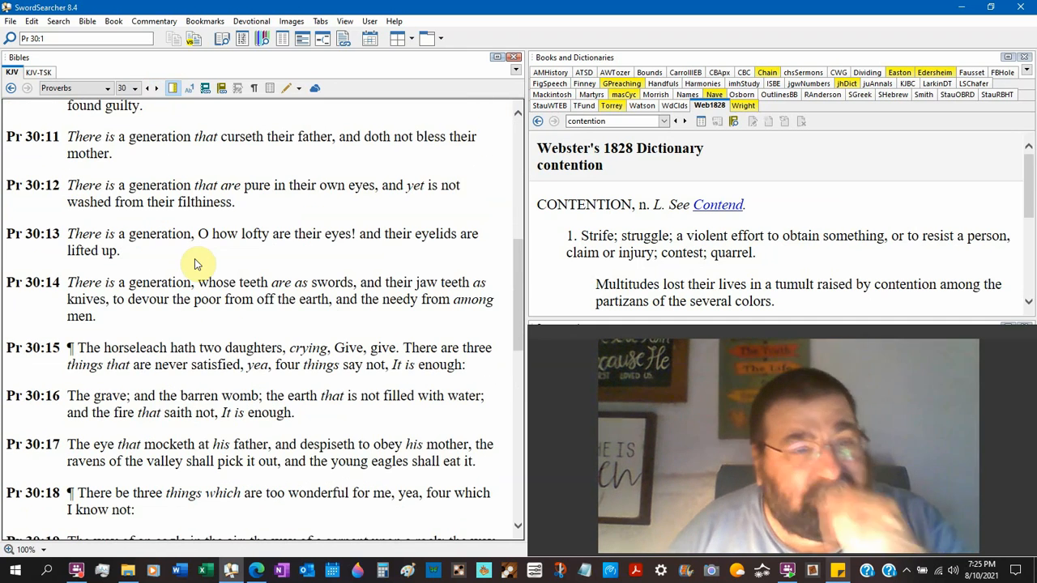
mouse_move(217, 323)
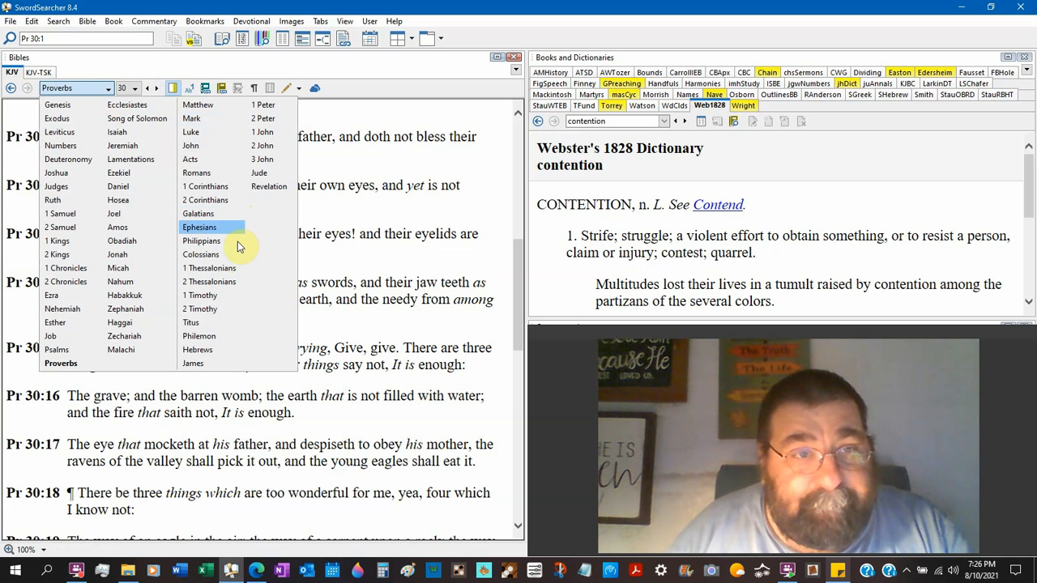
- Switch to Galatians 5, scroll to verses 13–21, and double-click a word
click(197, 213)
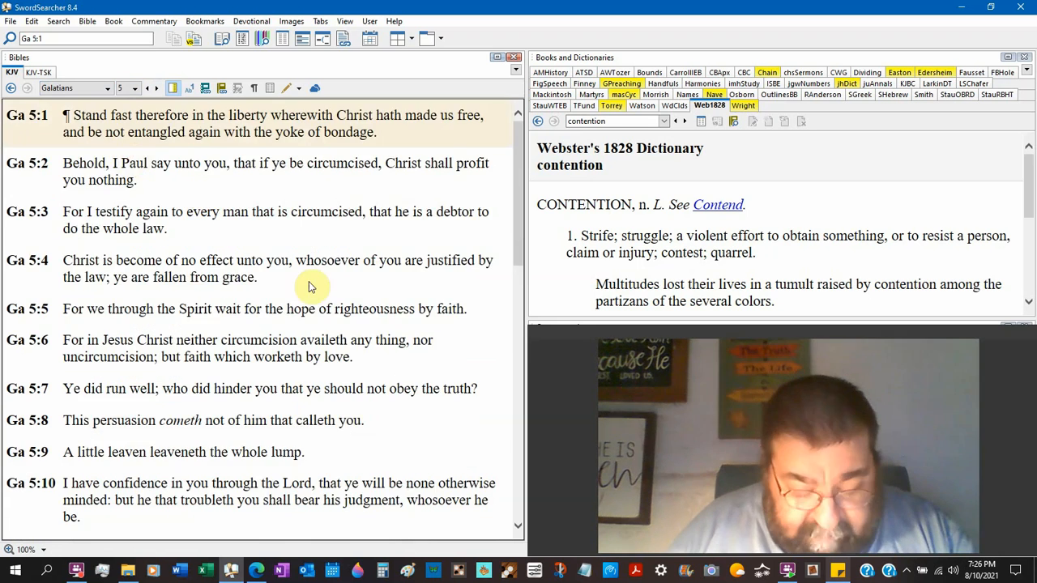
scroll(down, 3)
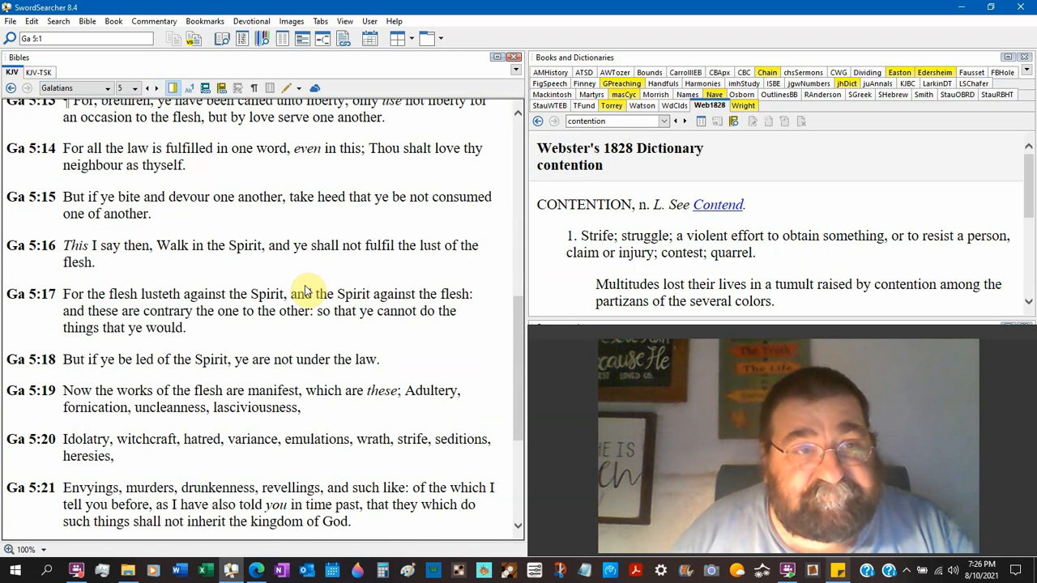
double_click(302, 301)
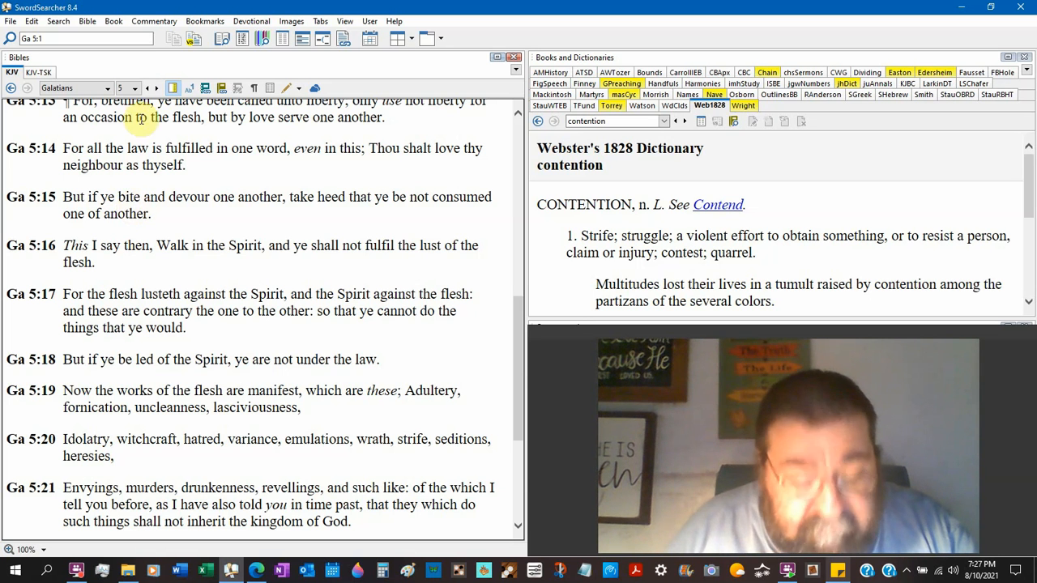
- Select Hebrews chapter 3 from the book and chapter dropdowns
click(107, 87)
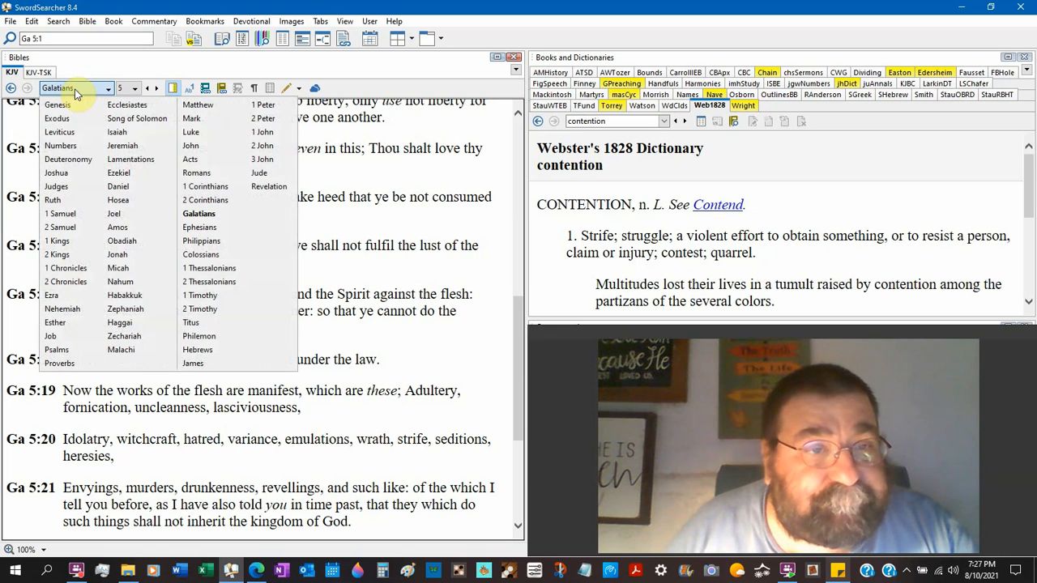
mouse_move(191, 132)
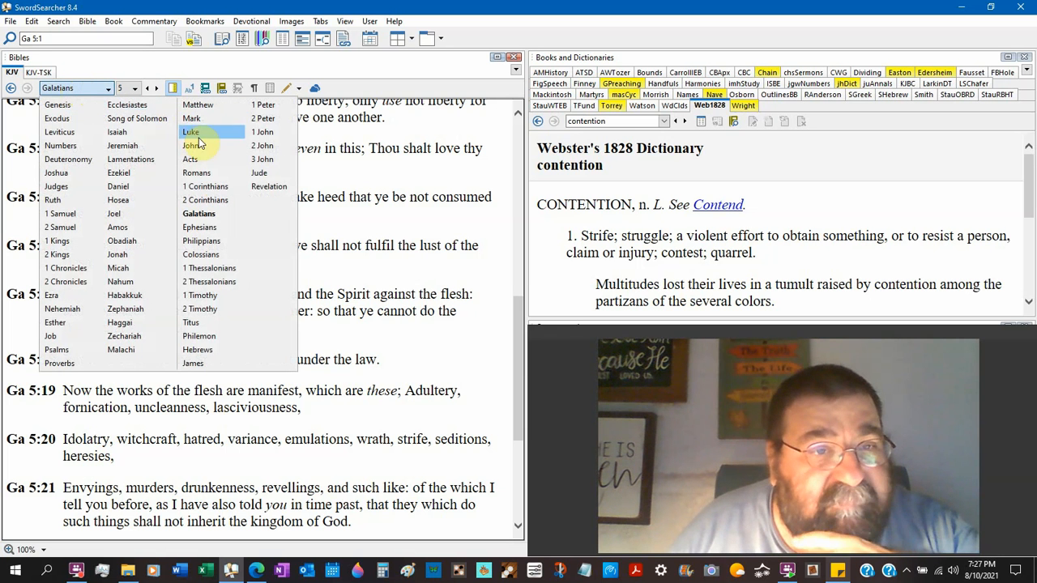
mouse_move(192, 362)
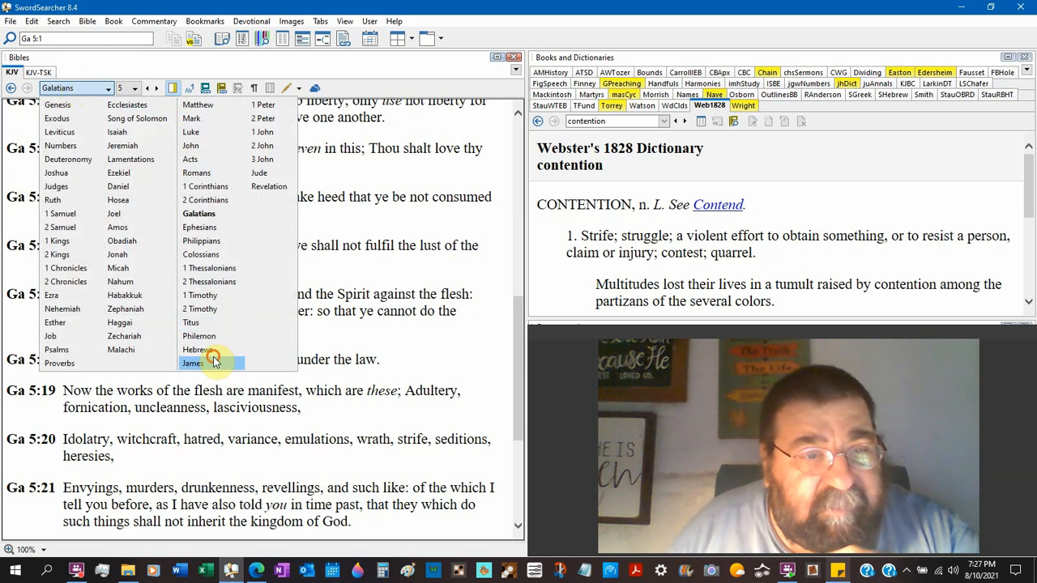
click(197, 349)
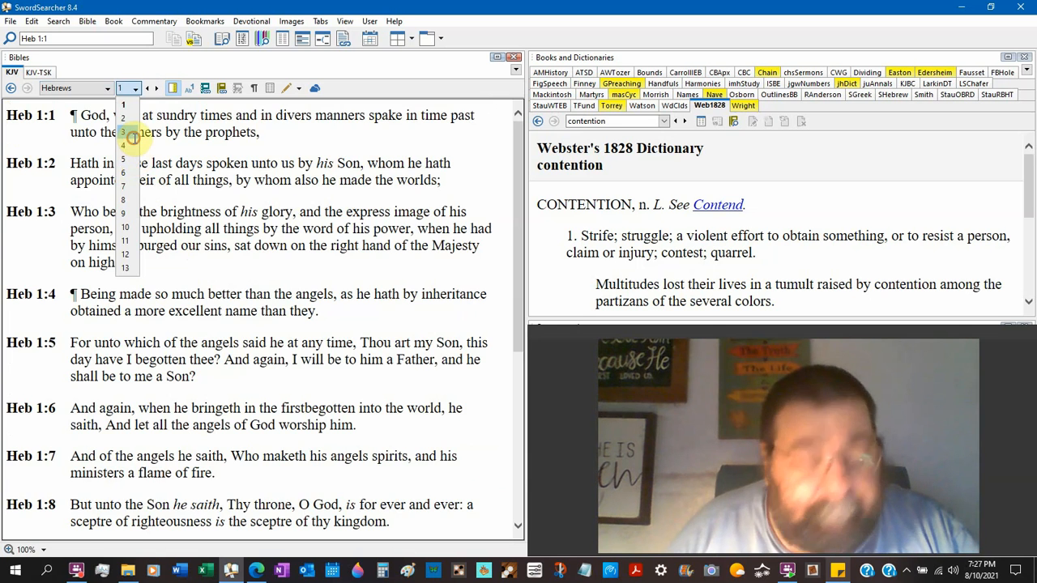
click(122, 119)
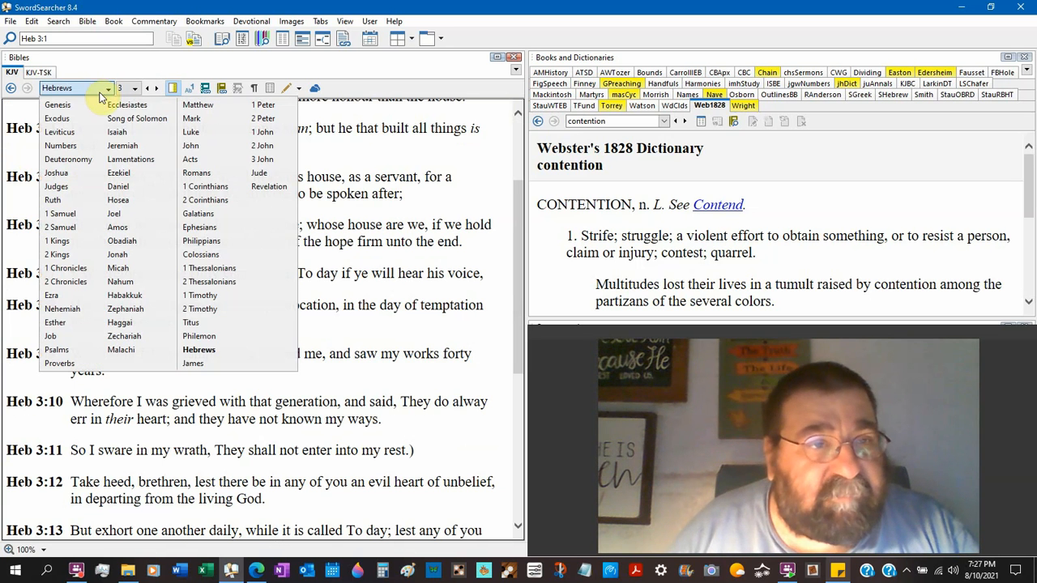
mouse_move(192, 363)
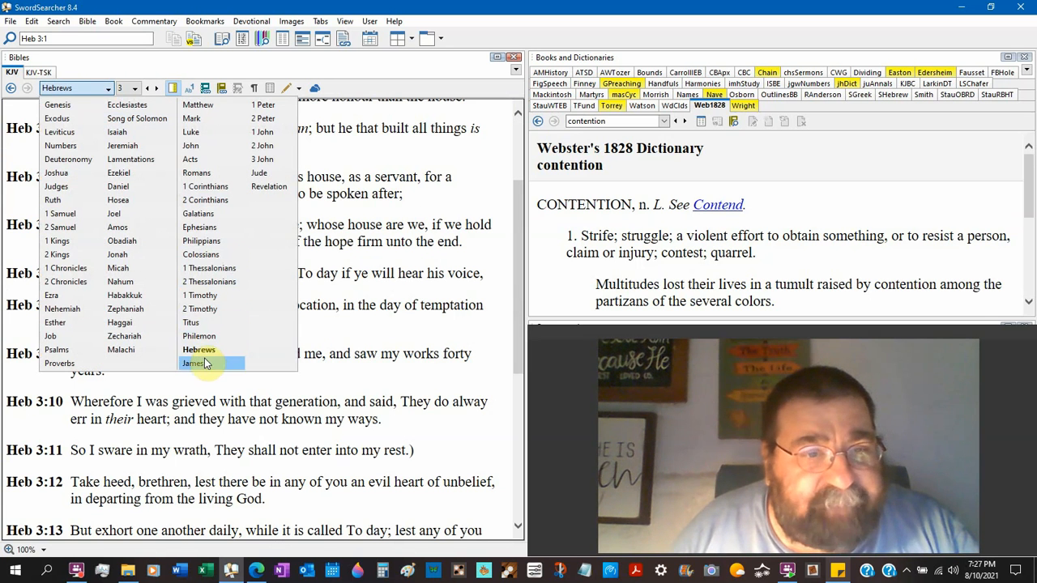
- Switch to James 3, read verses 7–16 on the tongue, then reopen the book list
click(192, 363)
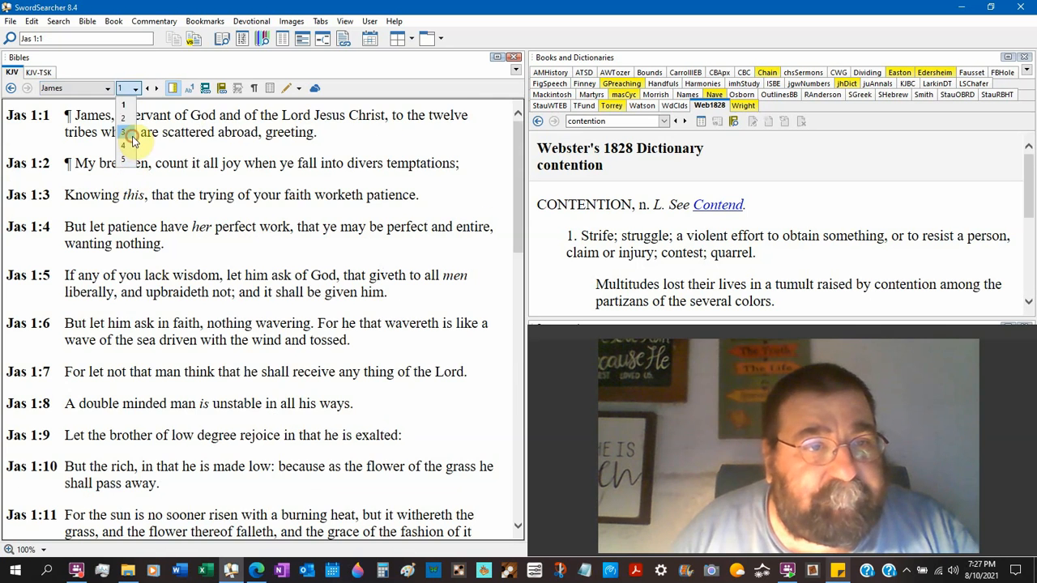
click(123, 132)
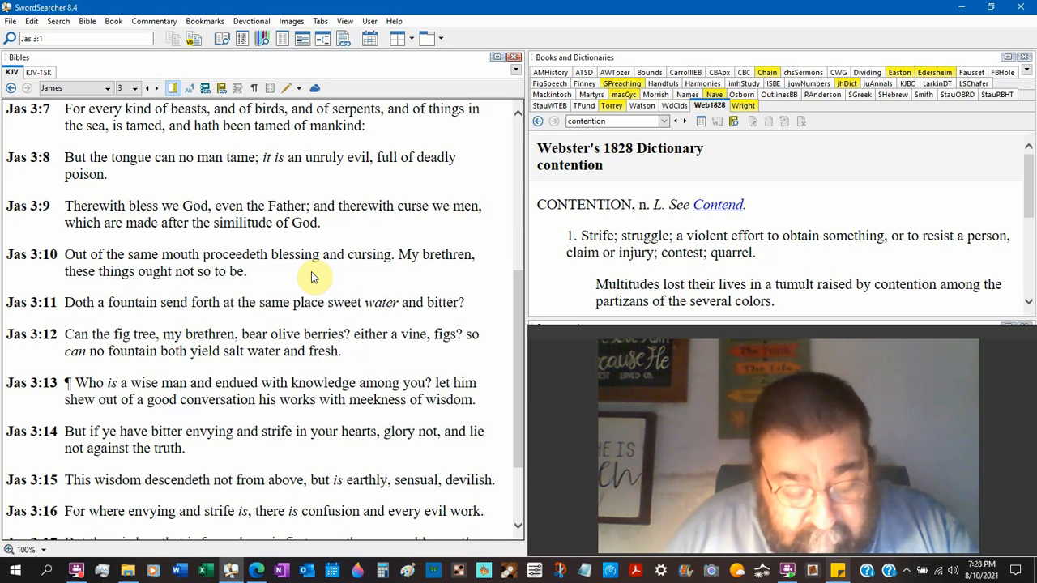
click(75, 87)
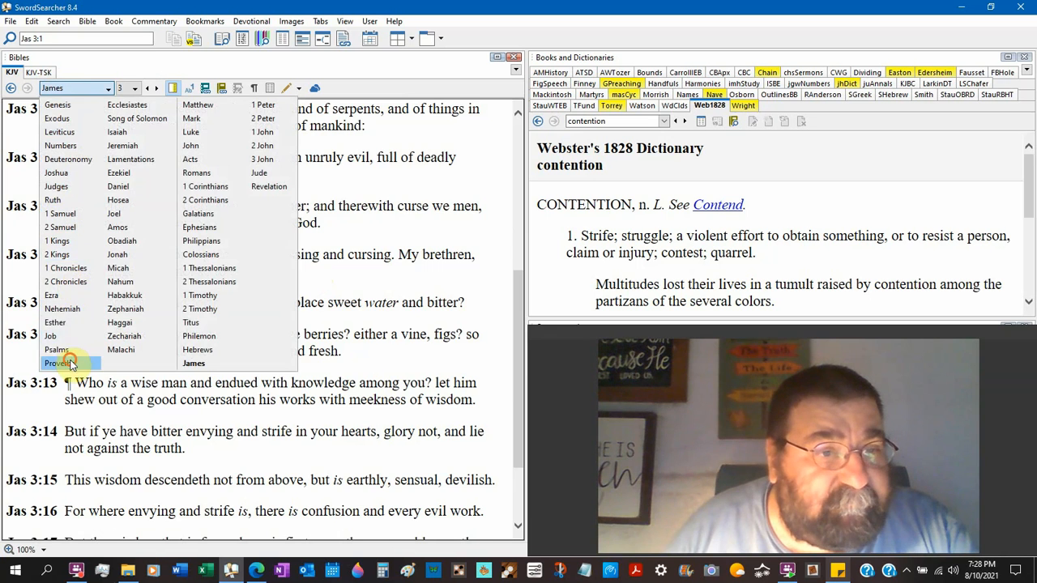
- Turn to Proverbs 14 and scroll down to verses 7–15
click(59, 362)
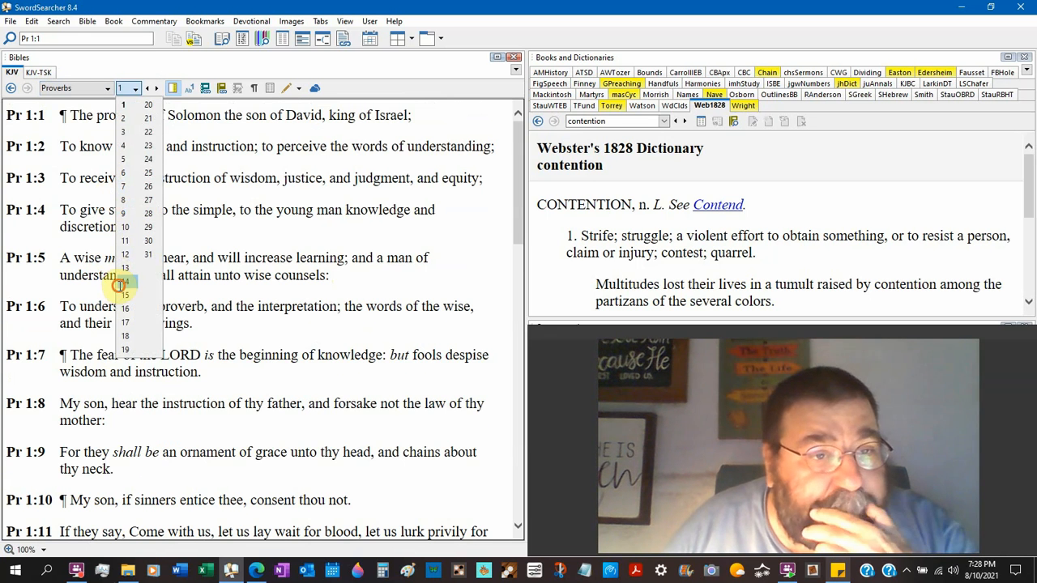
click(125, 282)
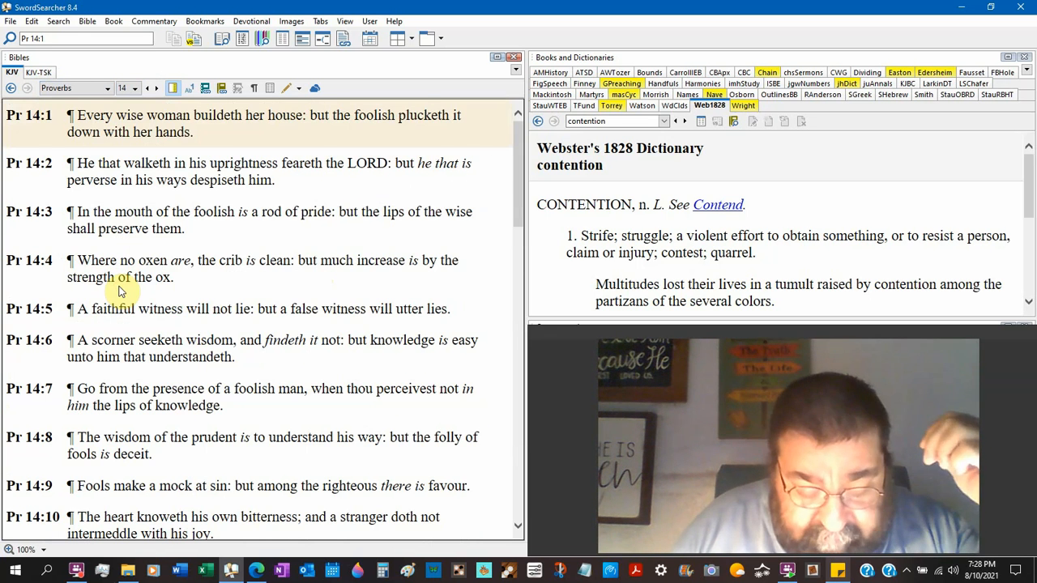
scroll(down, 3)
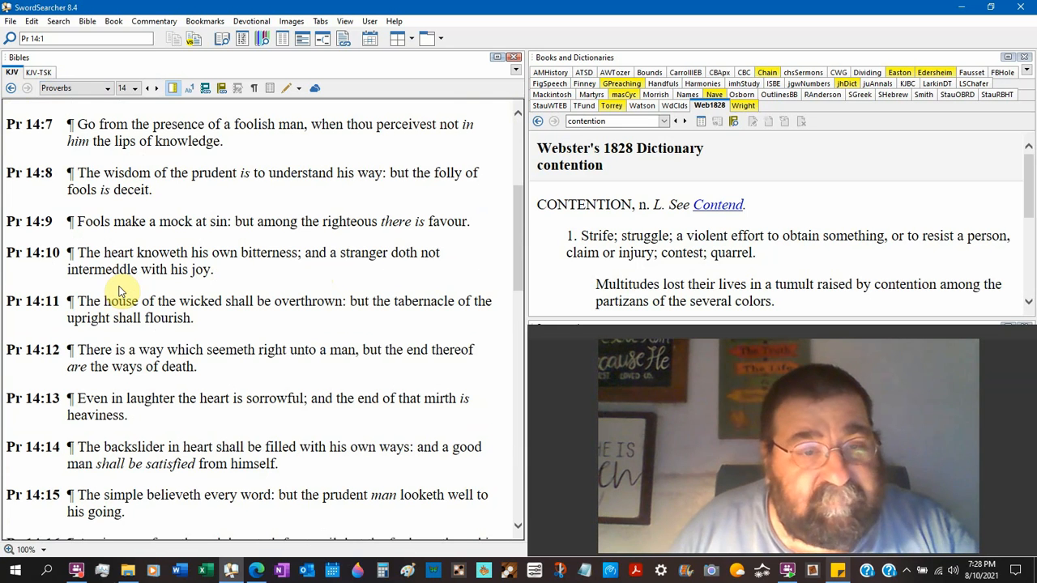